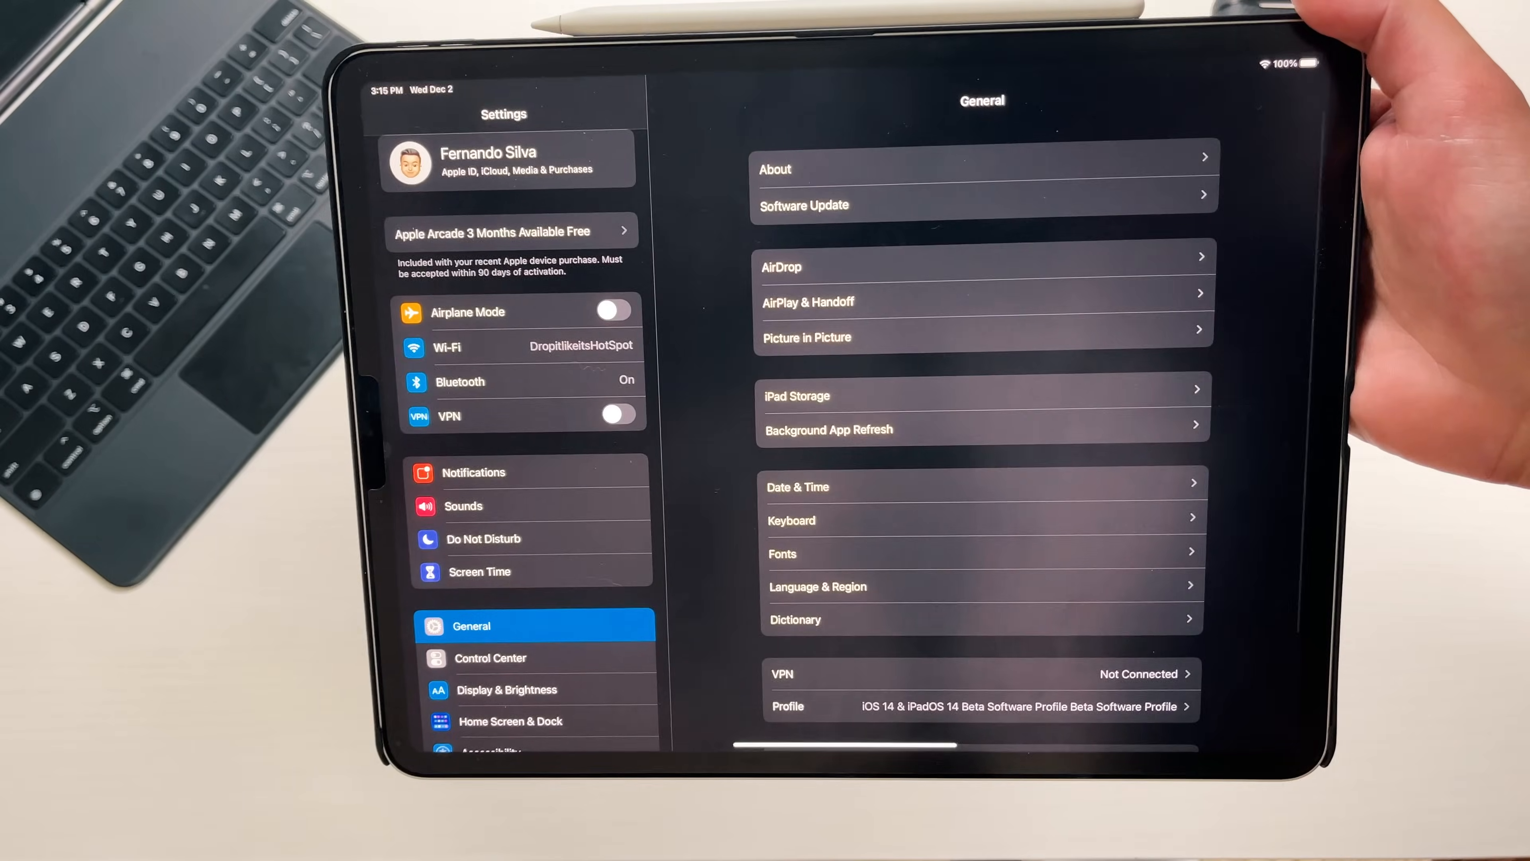
# - Bring up the 'Shared iPad overview - Apple Support' tab in Safari
pyautogui.click(776, 169)
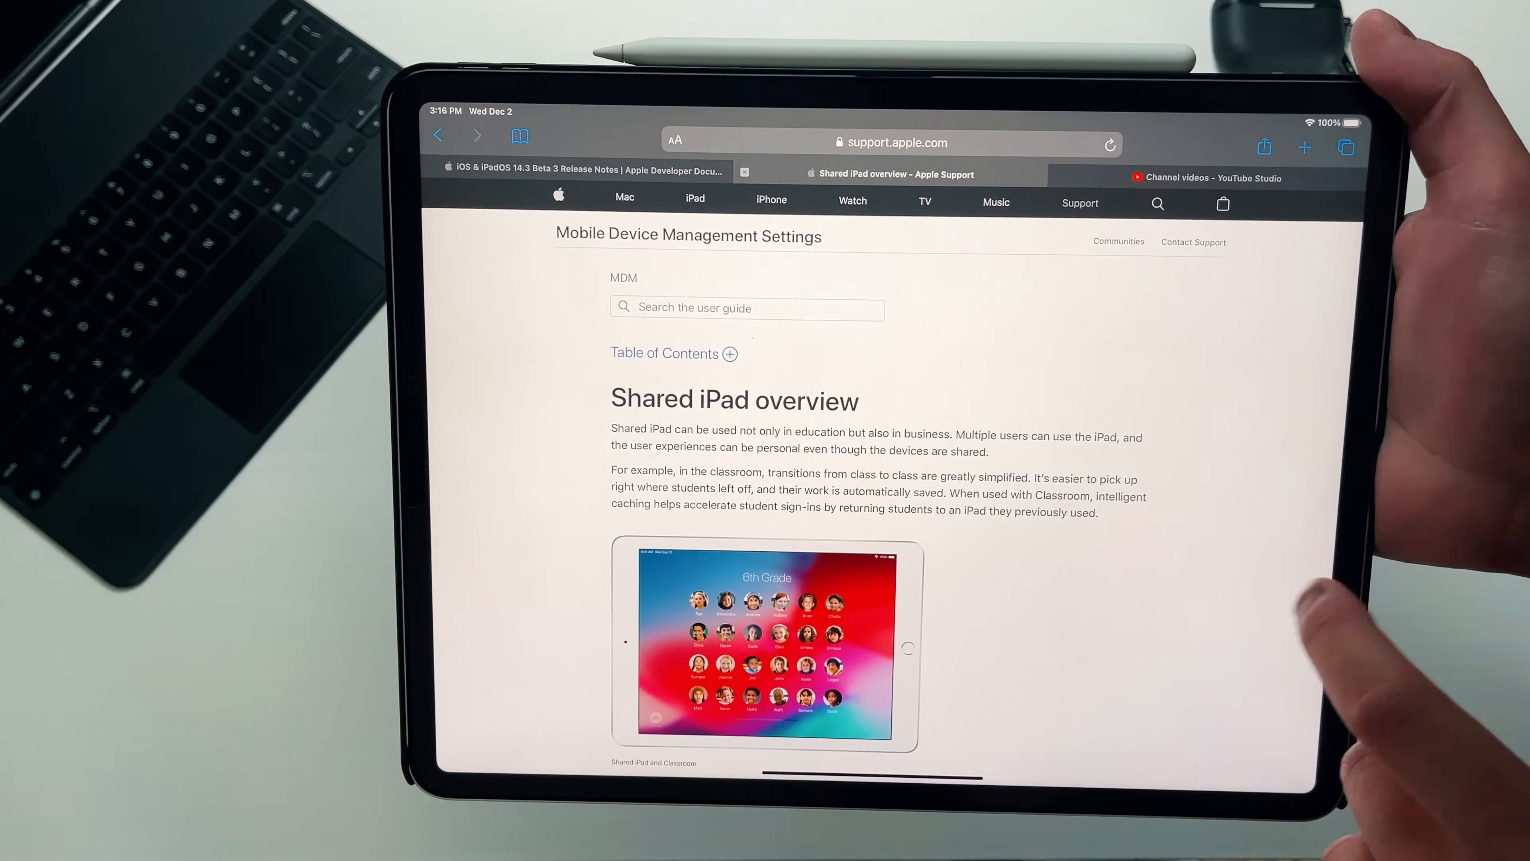
pyautogui.scroll(-3)
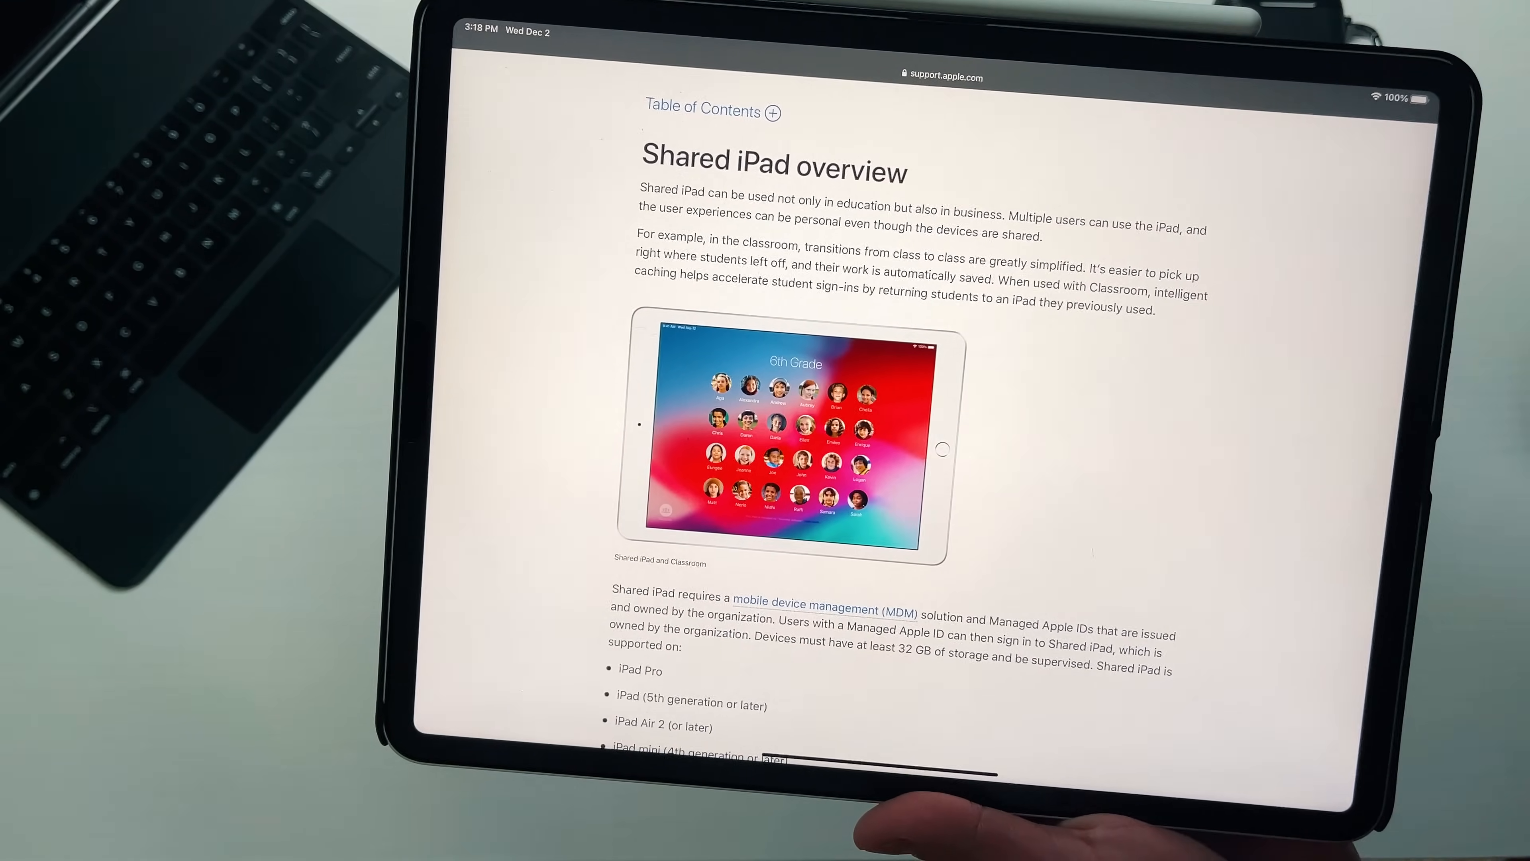
pyautogui.scroll(-3)
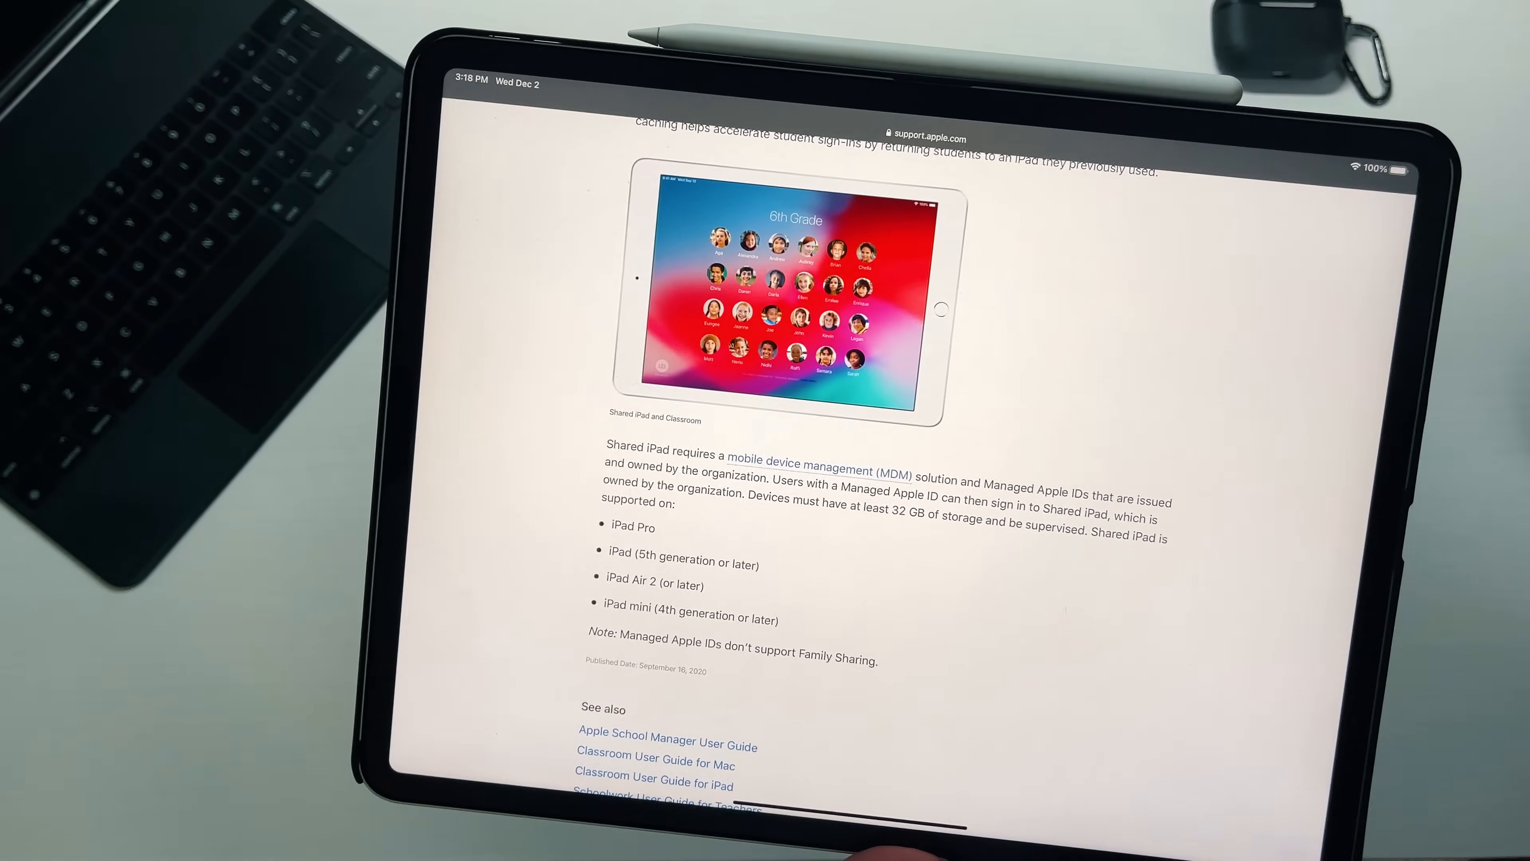
# - Scroll down through the Shared iPad article's requirements before moving to the About page
pyautogui.scroll(-3)
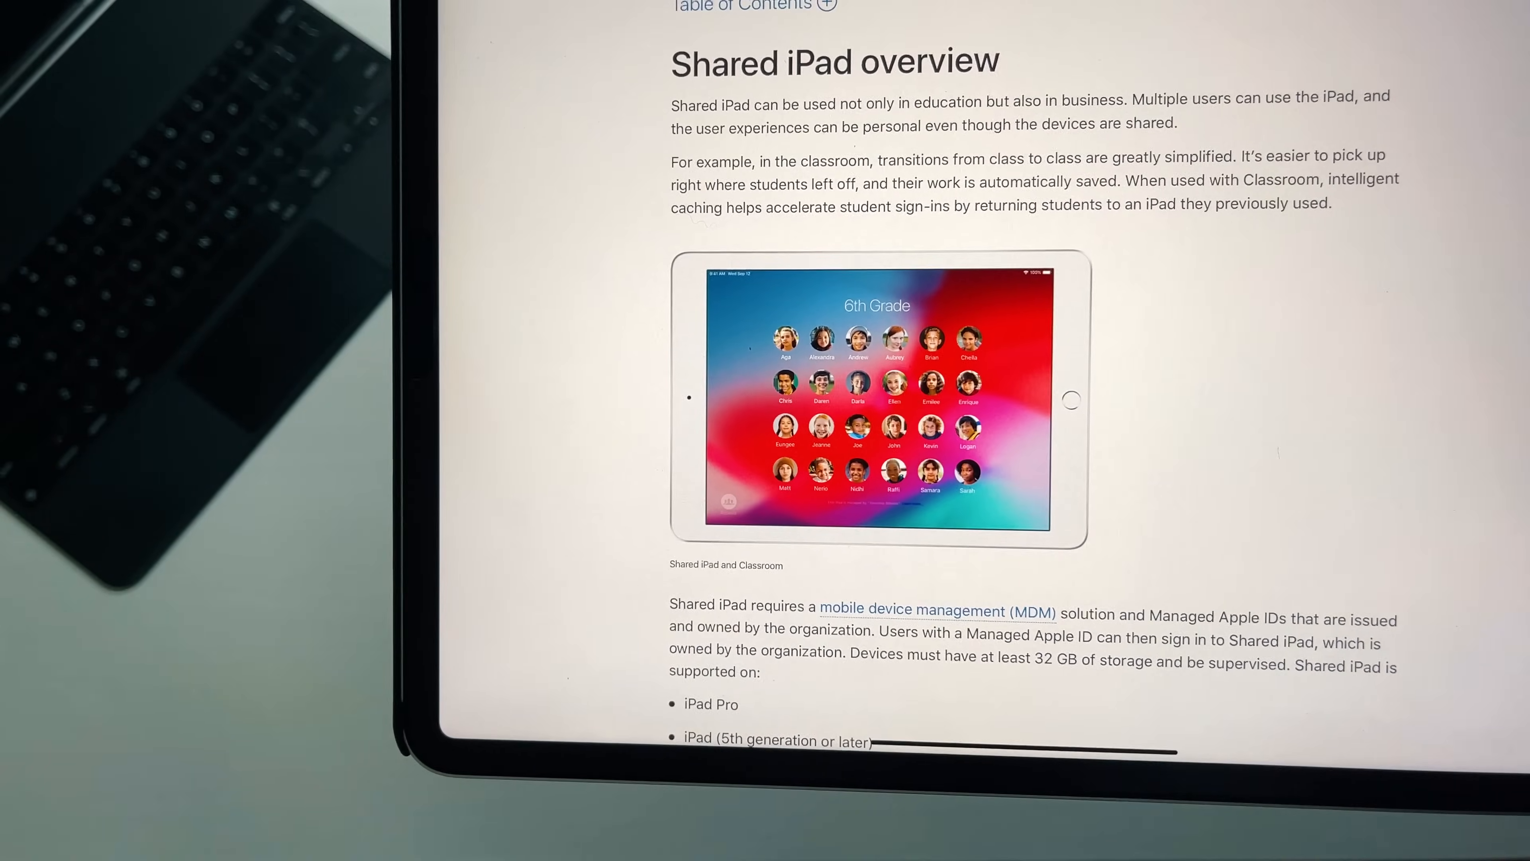
pyautogui.scroll(-3)
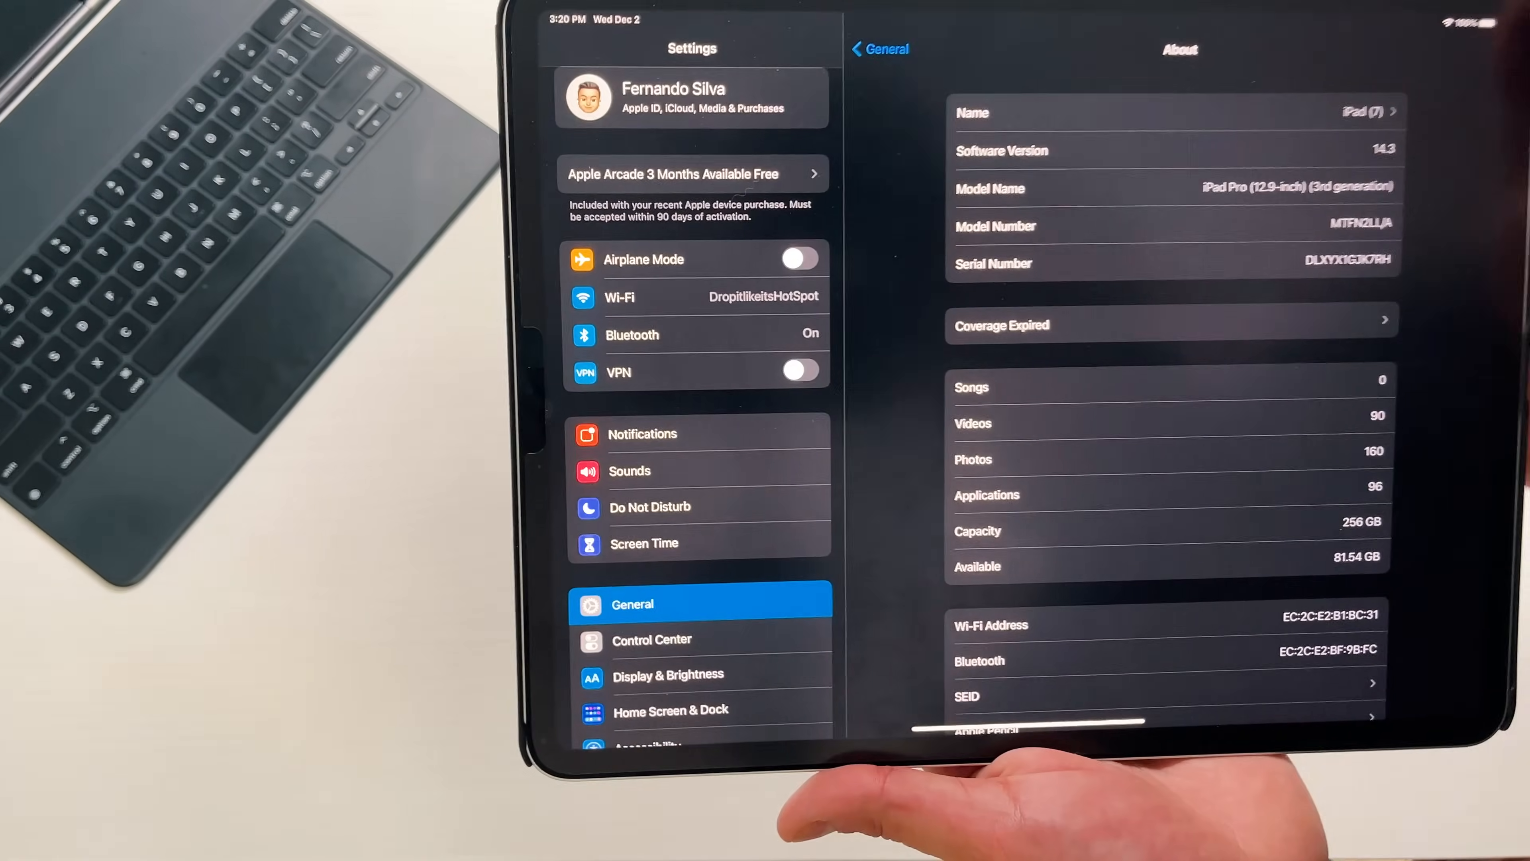
# - Show Battery usage for the Last 10 Days with per-app battery percentages
pyautogui.scroll(-3)
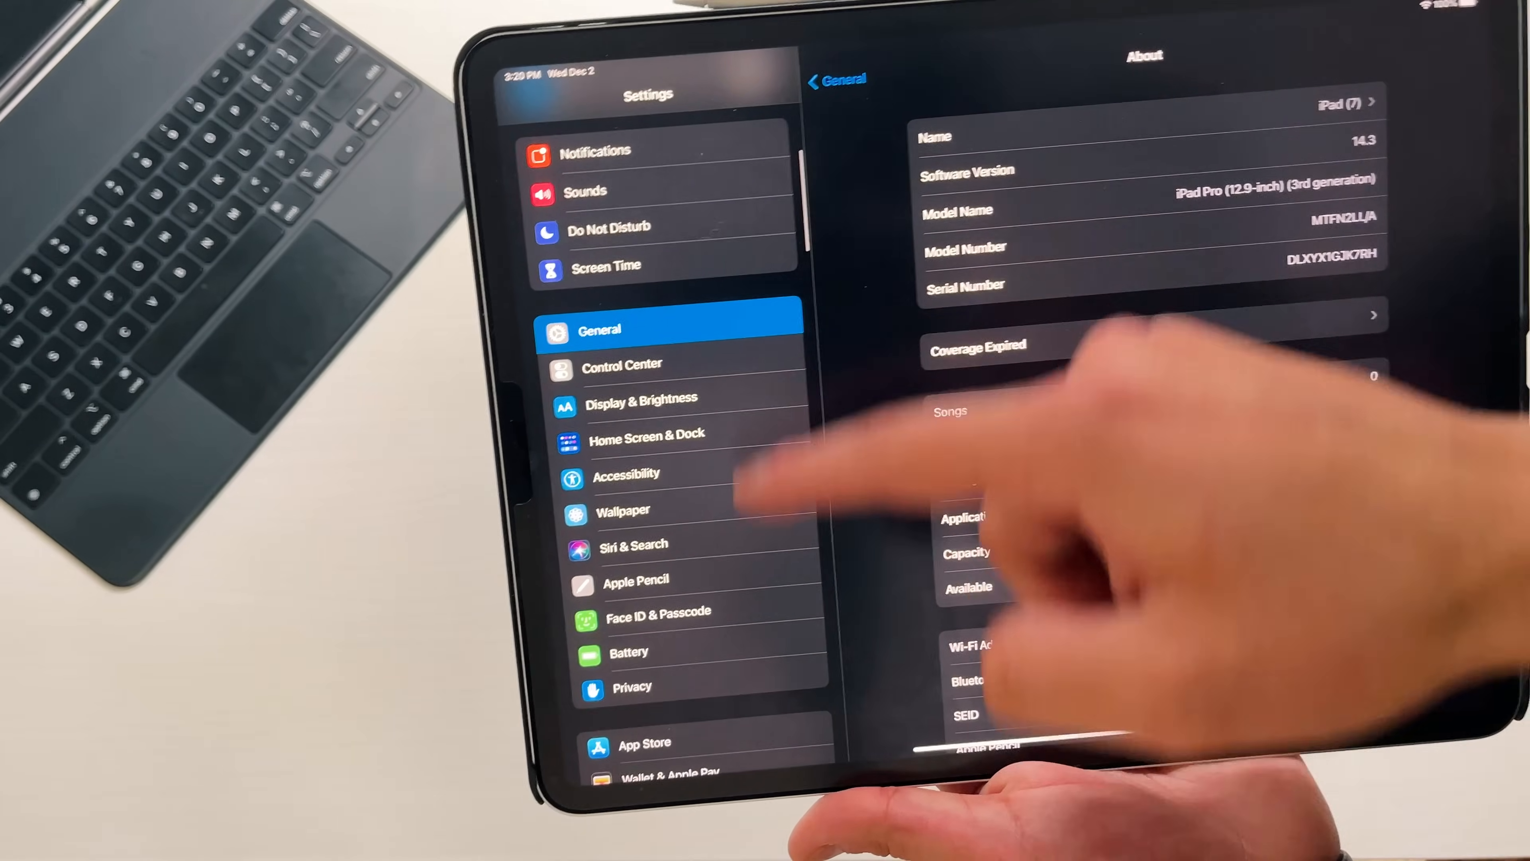
pyautogui.click(629, 655)
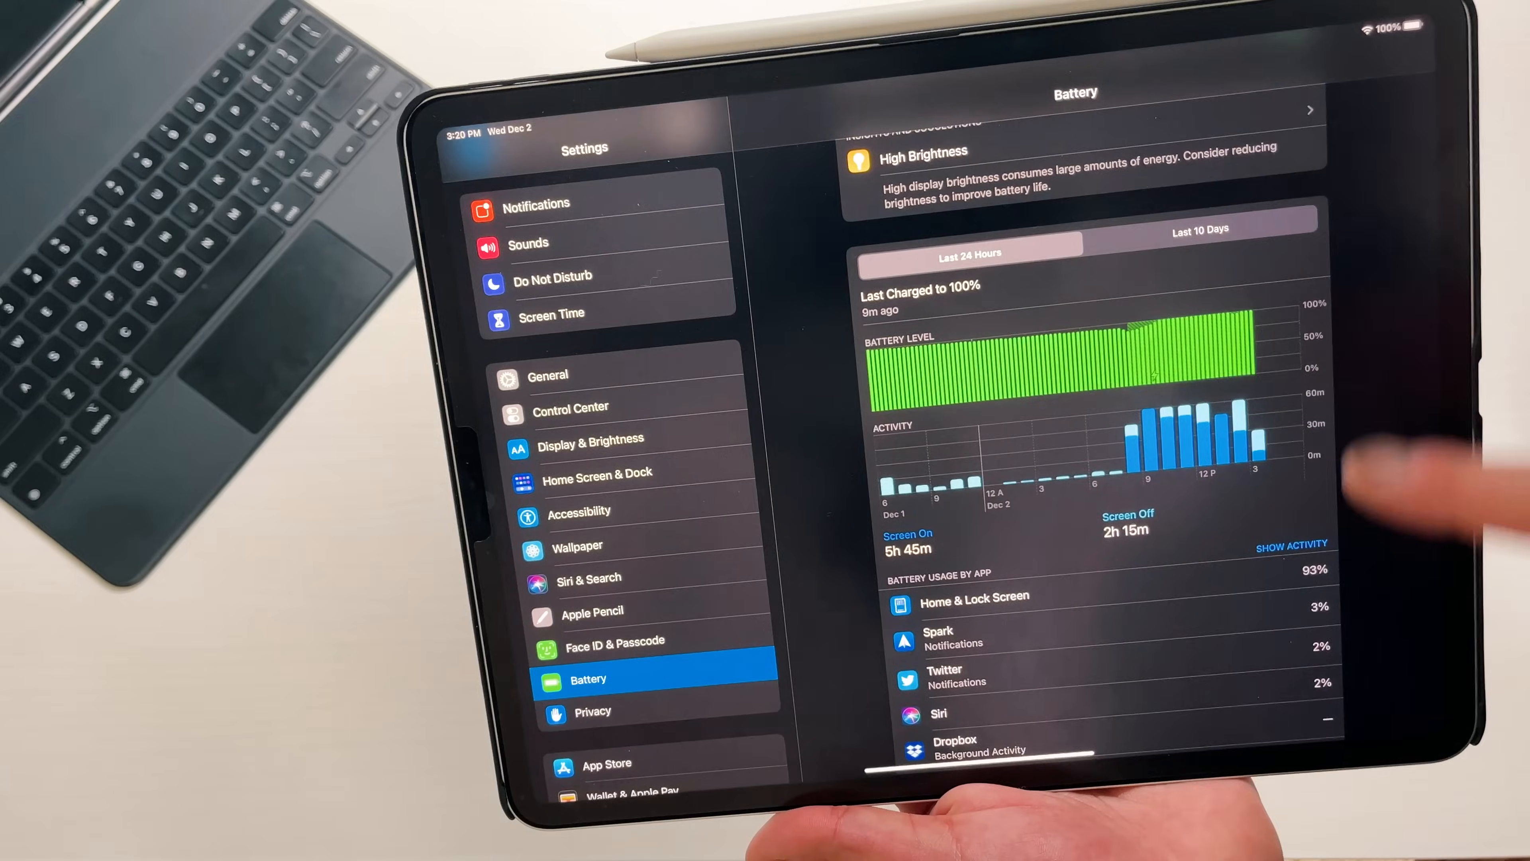
pyautogui.click(1202, 229)
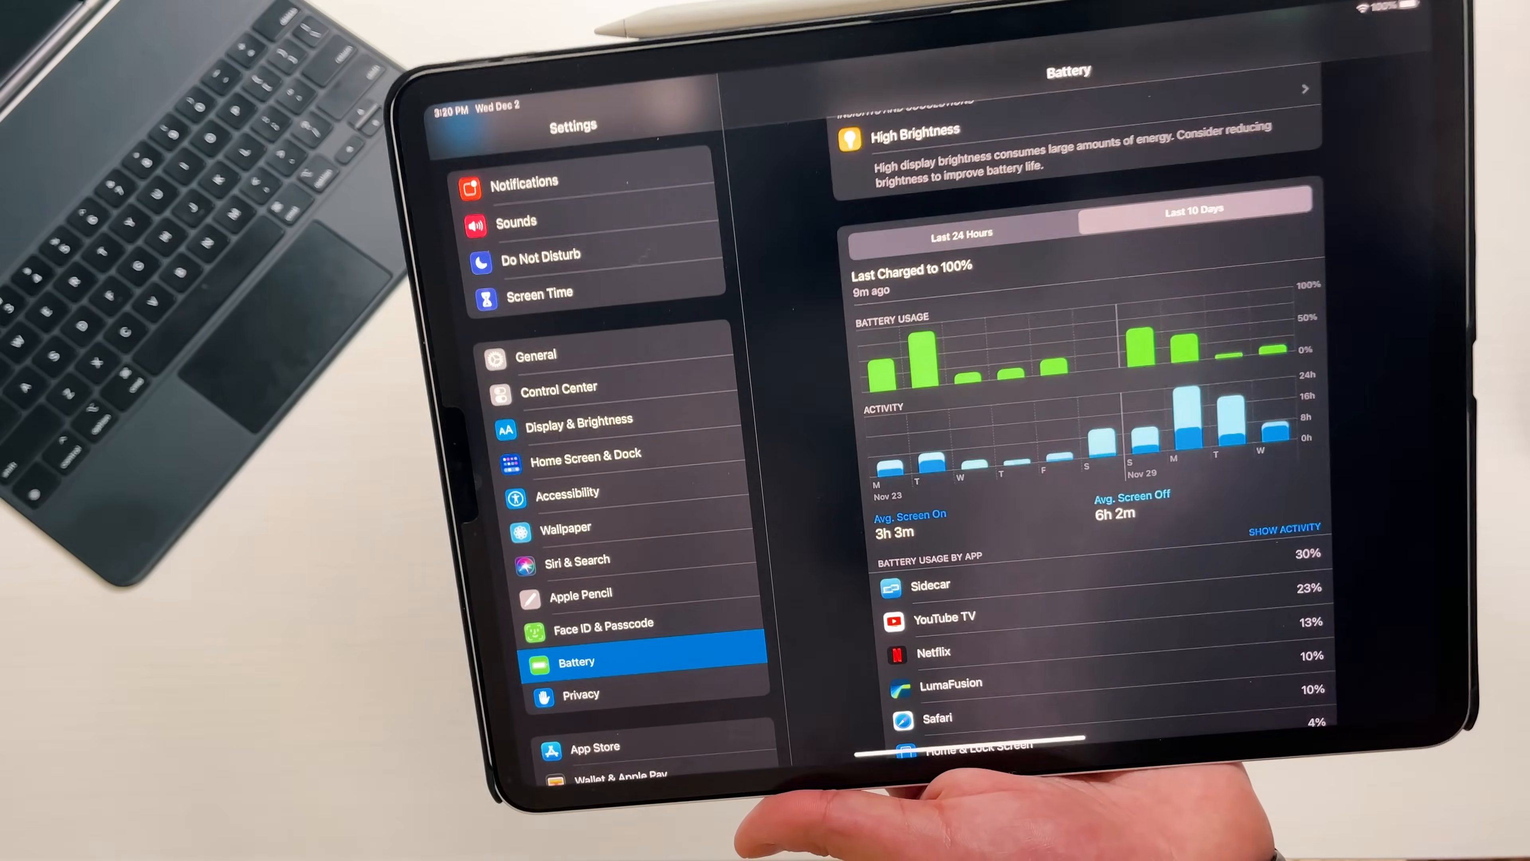